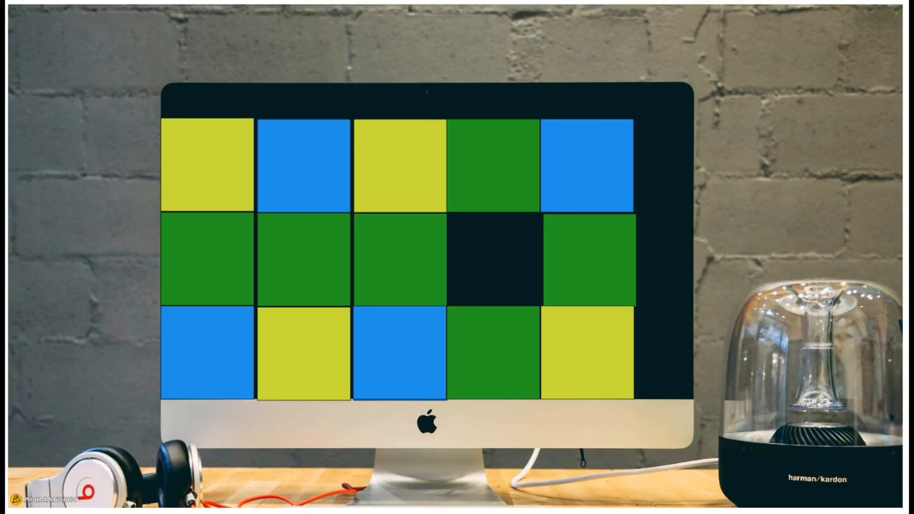
Advance the animation so the middle-row black square turns blue, completing the grid
{"action": "left_click", "coordinate": [493, 263]}
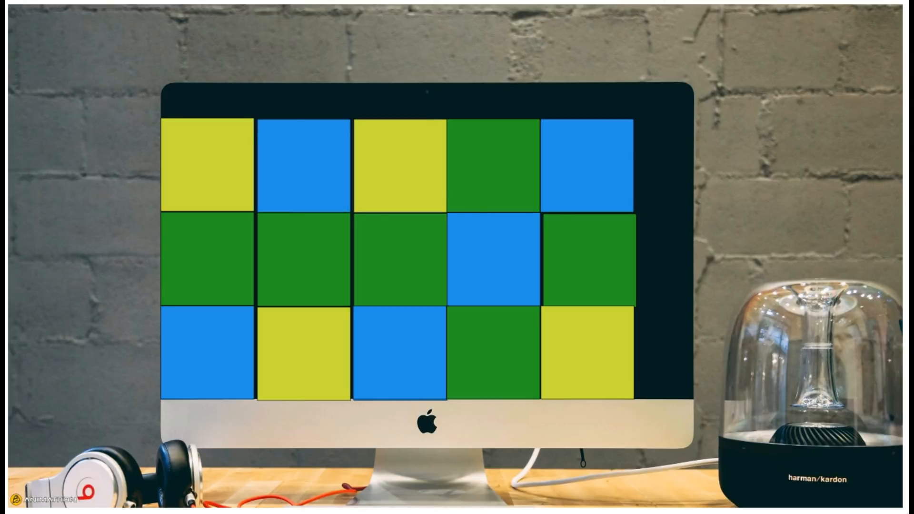